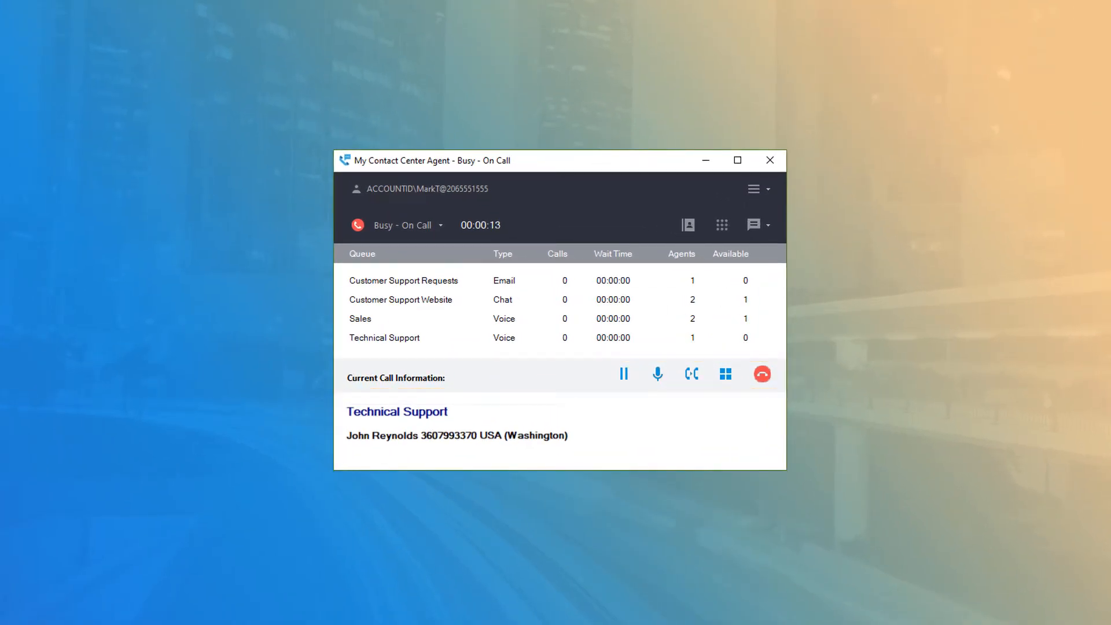
Step: Open the Transfer Call dialog from the Current Call Information bar
left_click(623, 373)
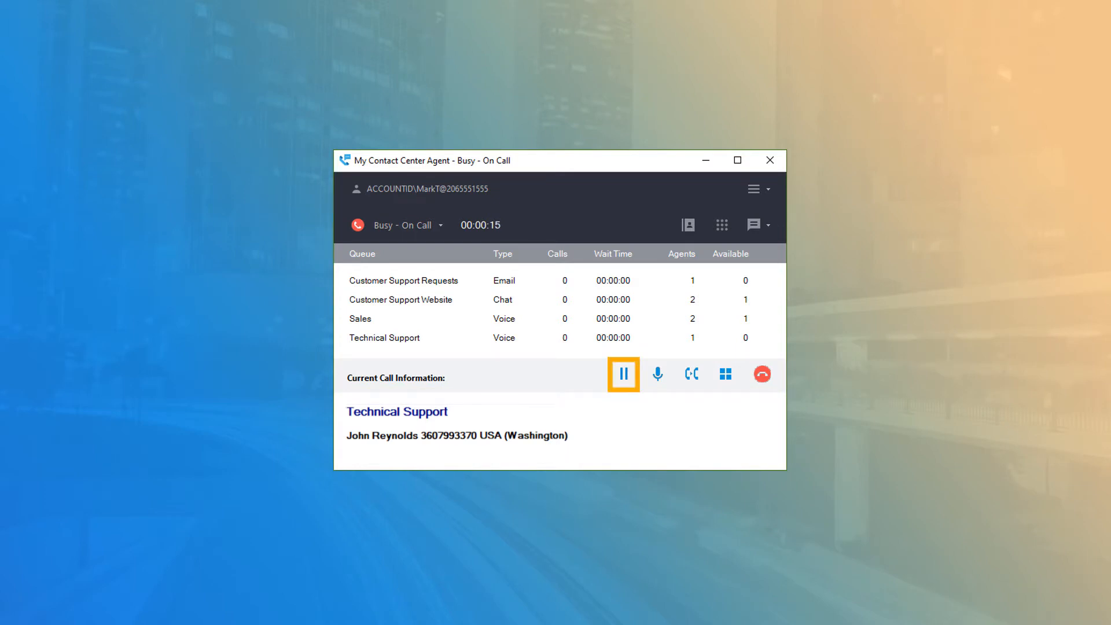
left_click(657, 375)
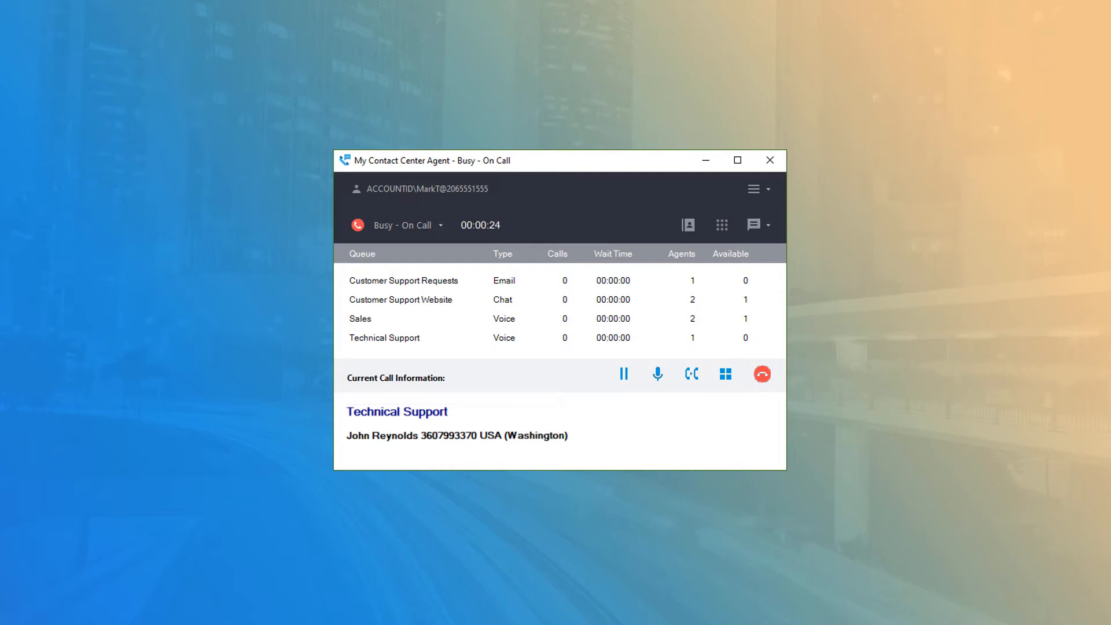
mouse_move(698, 395)
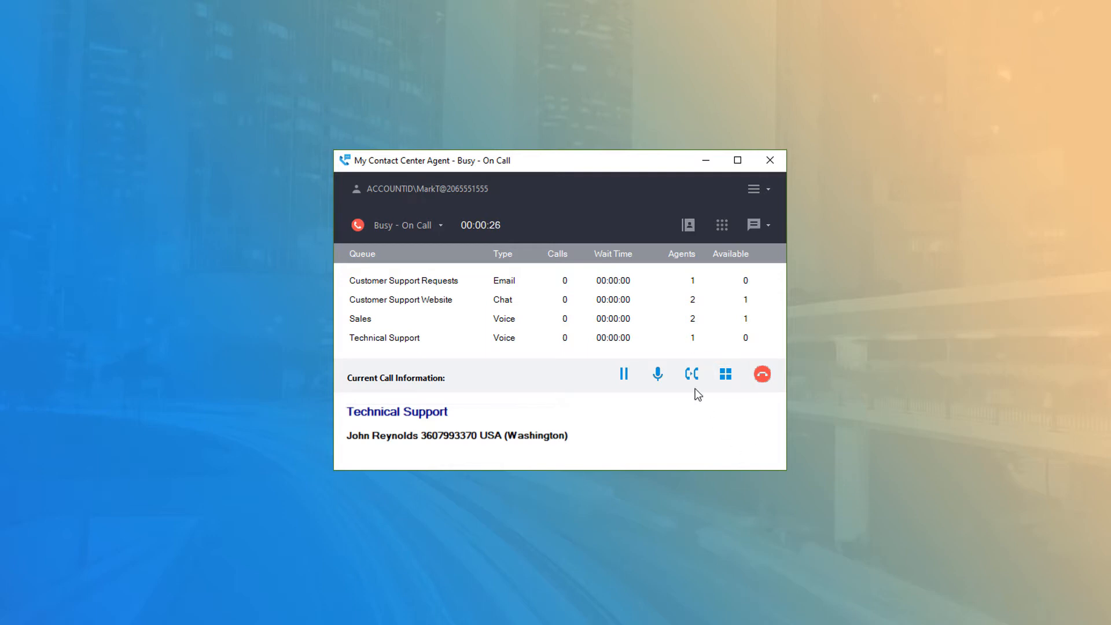
left_click(691, 374)
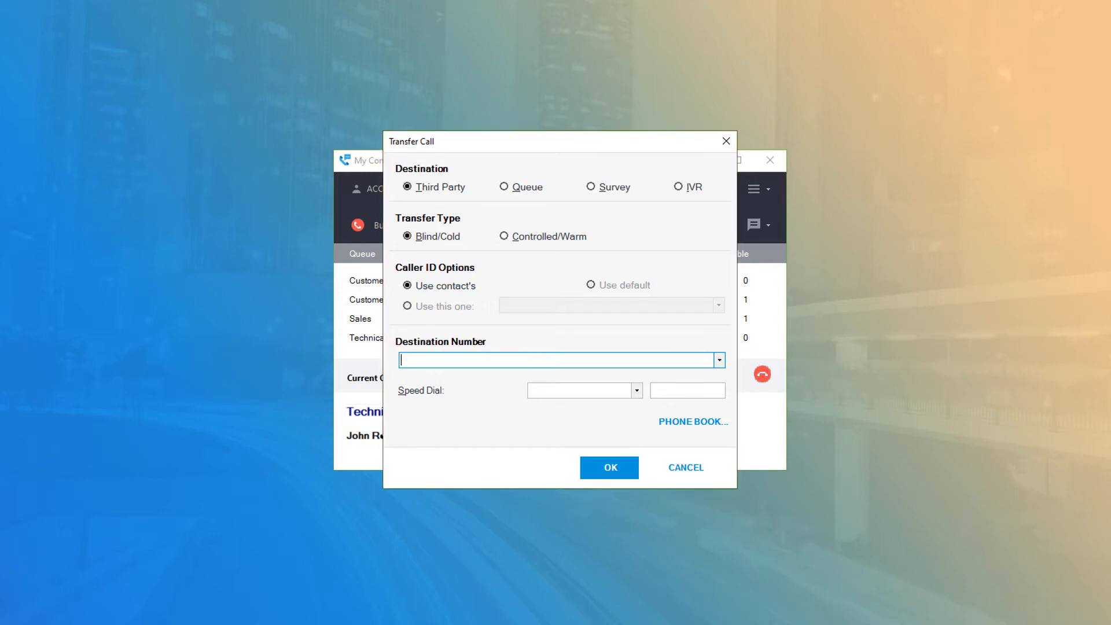
Step: Try the destination options, settling on Third Party with Blind/Cold transfer
left_click(435, 186)
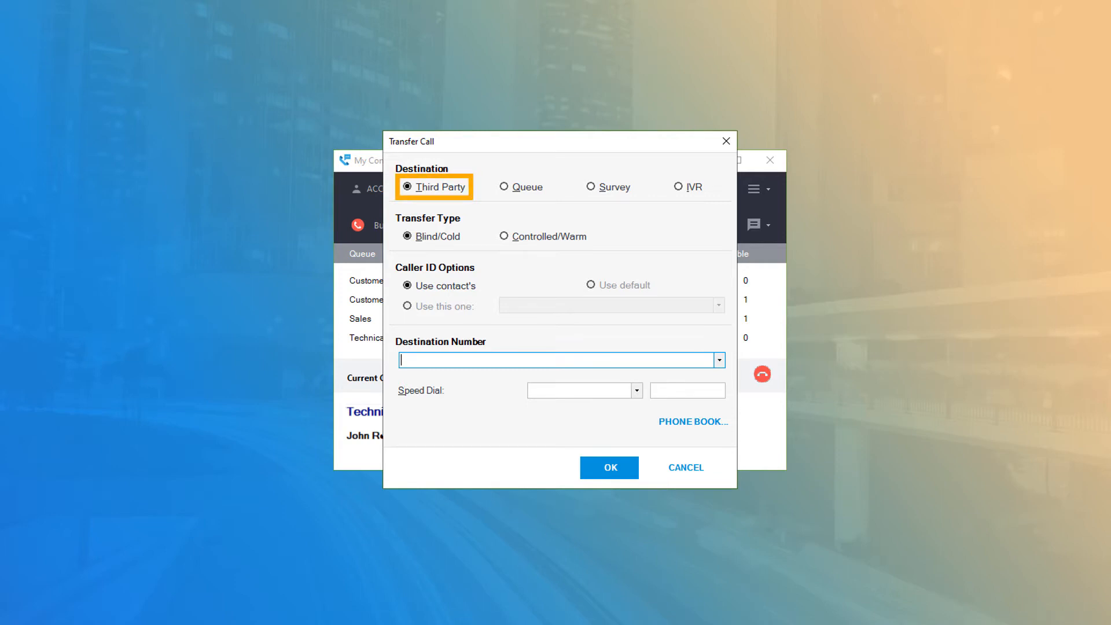
left_click(521, 186)
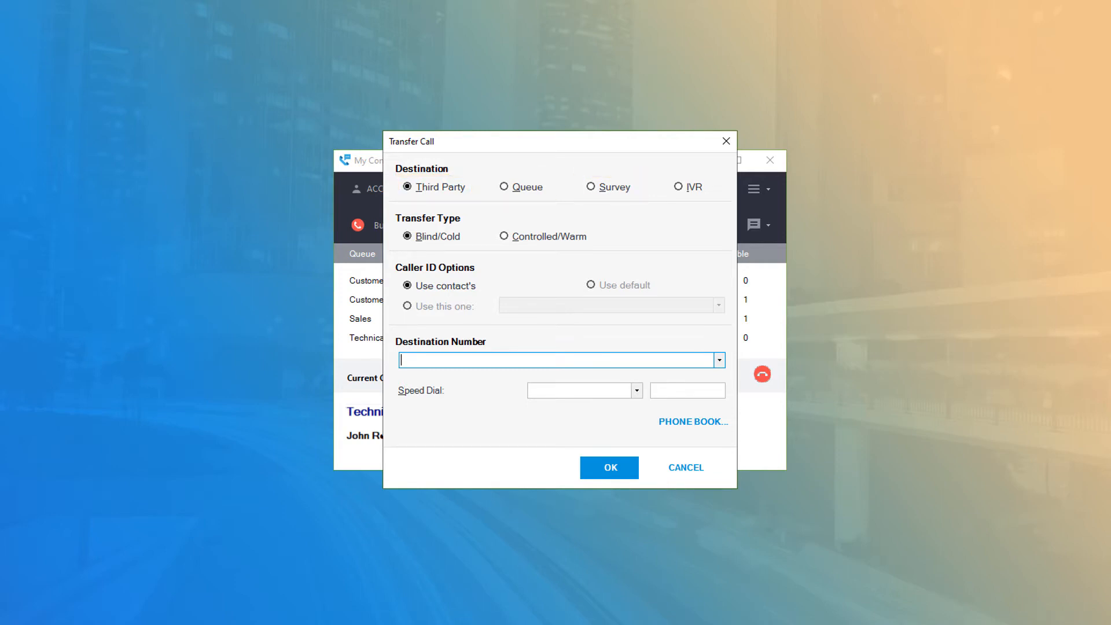
left_click(688, 187)
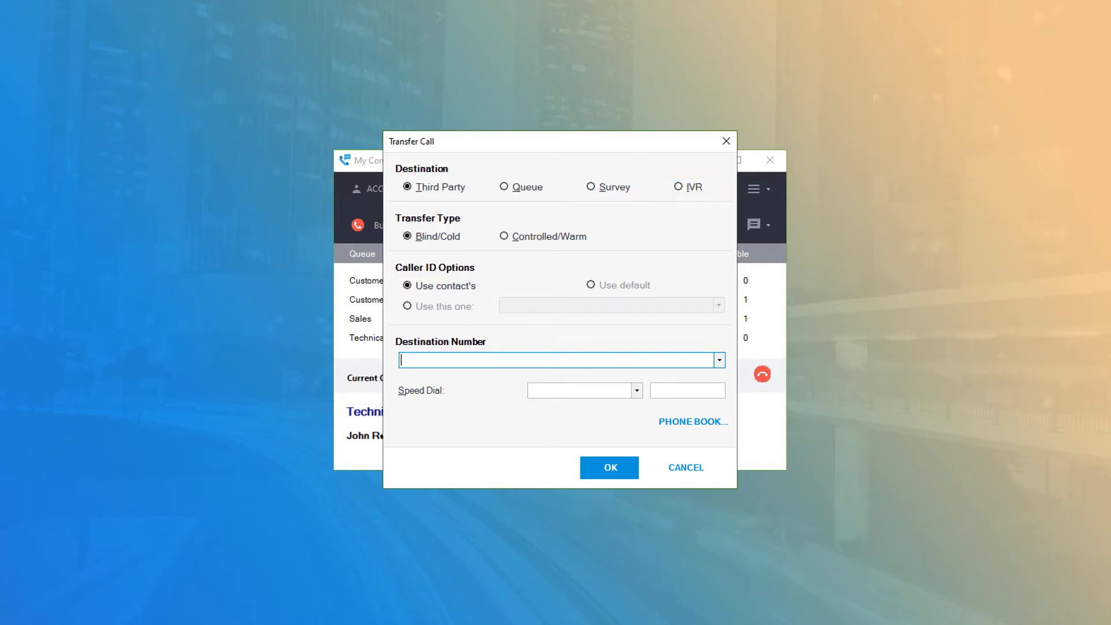
left_click(433, 186)
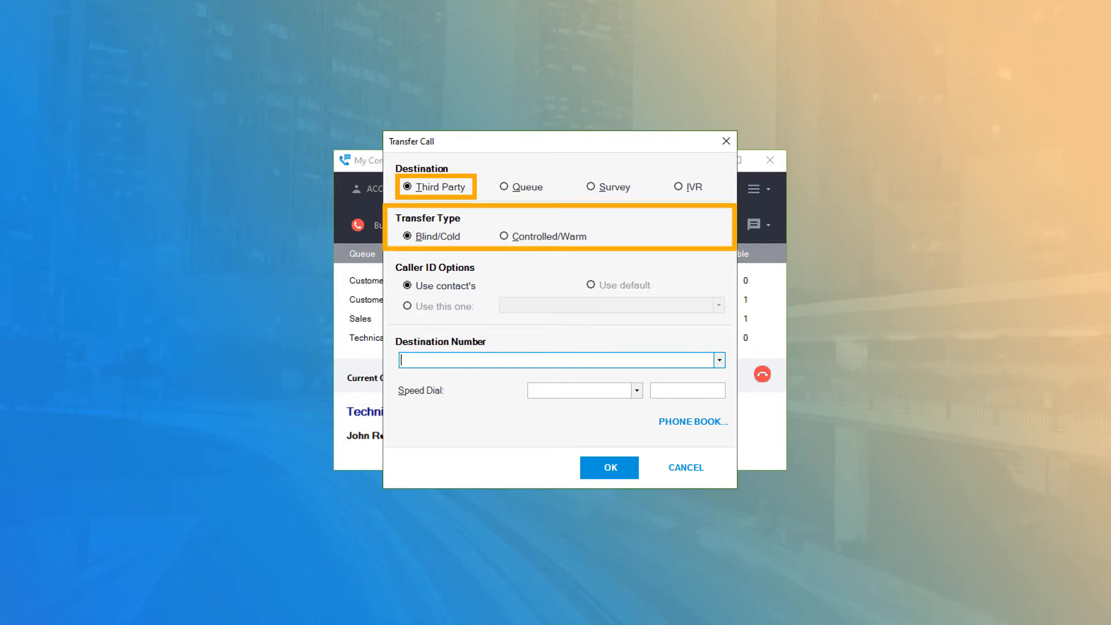
left_click(407, 237)
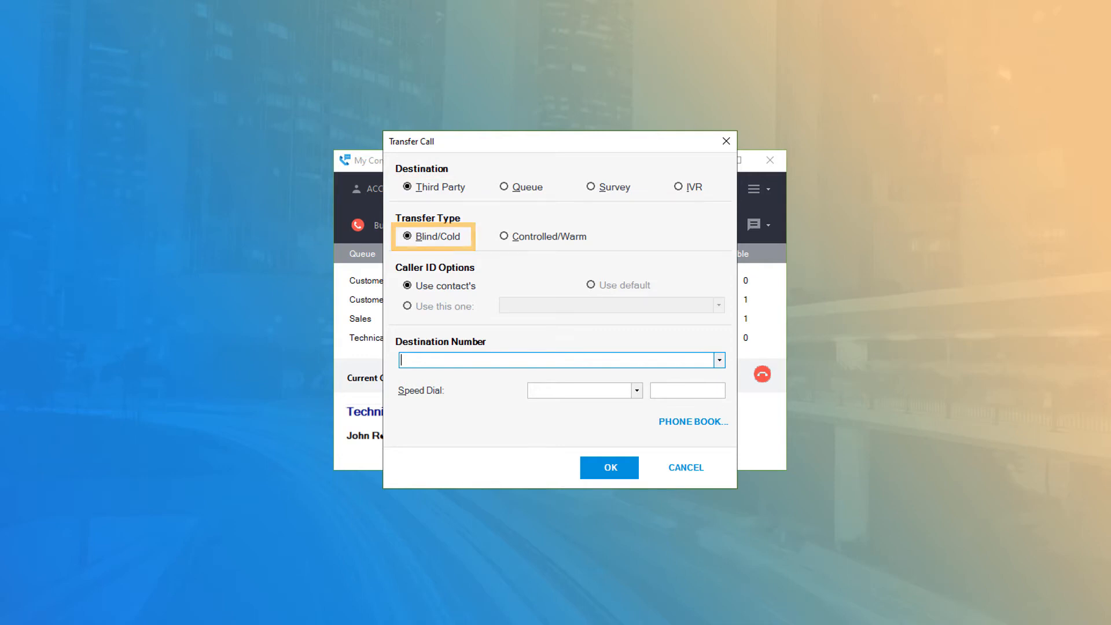
left_click(505, 236)
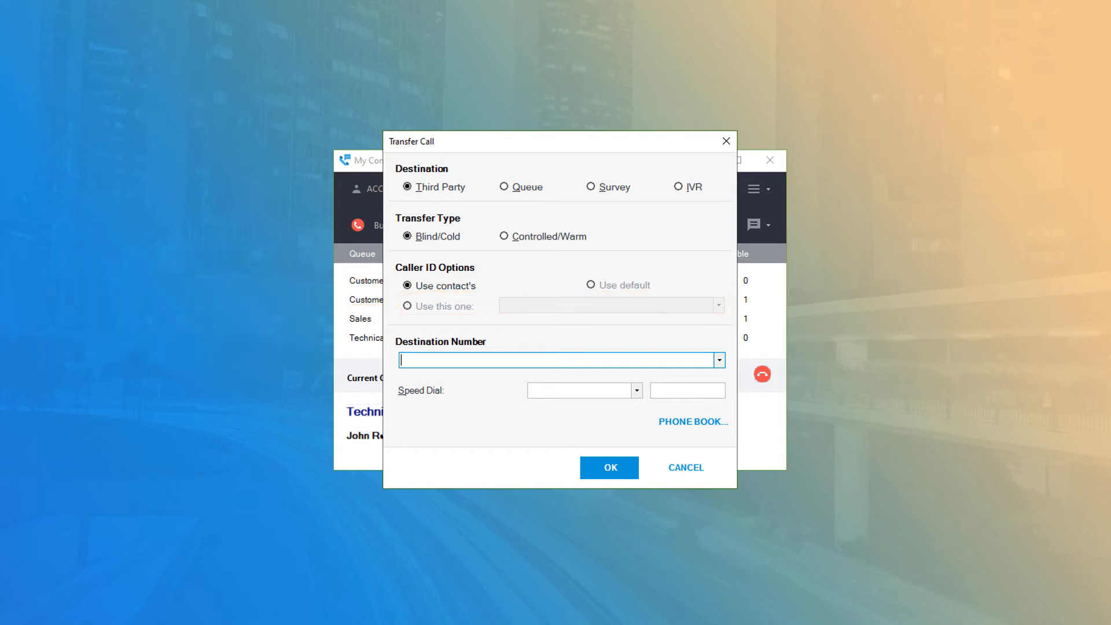
Step: Enter a destination number and change the transfer type to Controlled/Warm
left_click(556, 360)
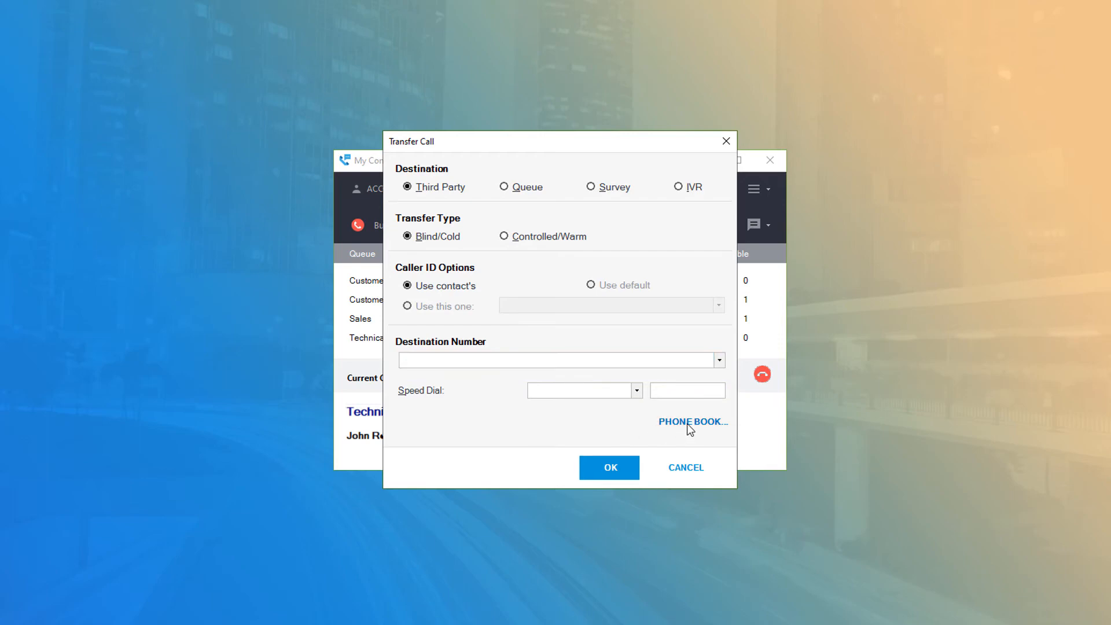
left_click(692, 422)
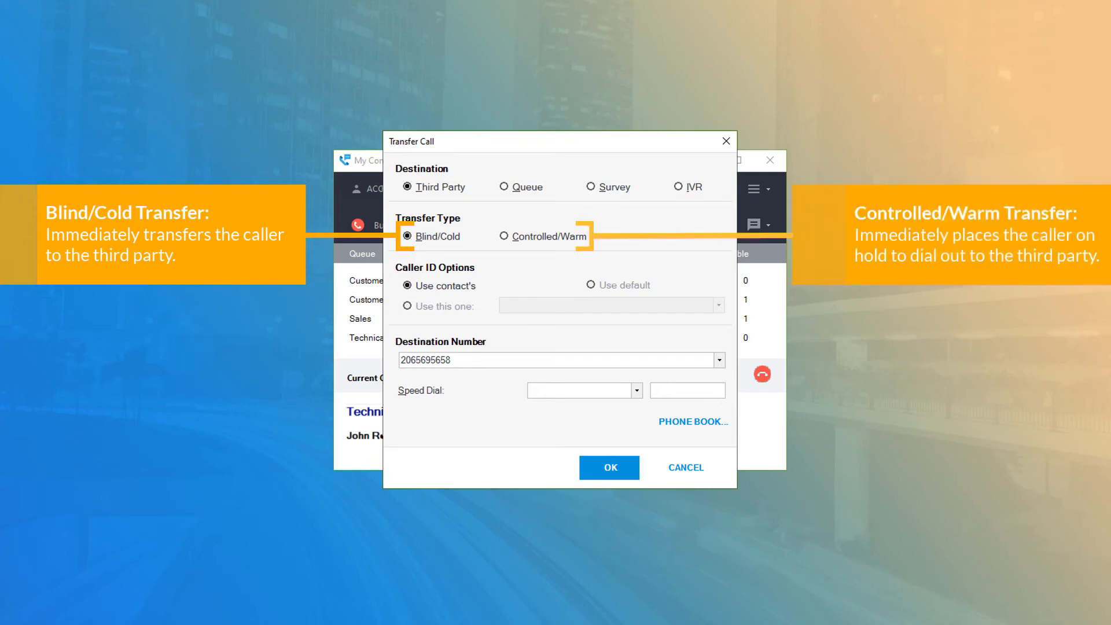
left_click(504, 236)
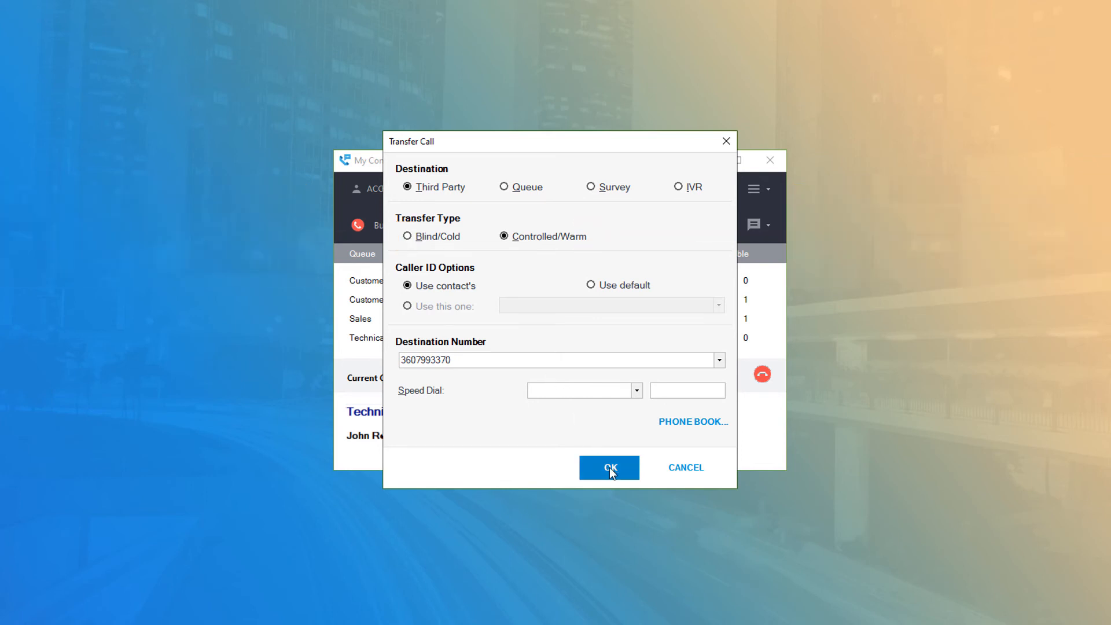
left_click(609, 468)
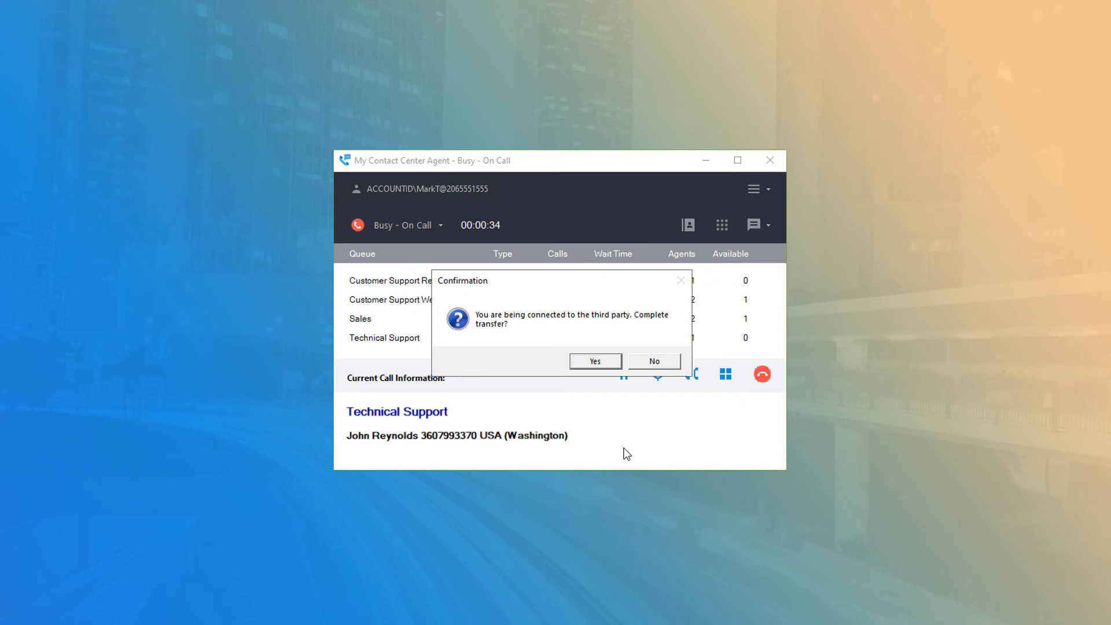
left_click(593, 361)
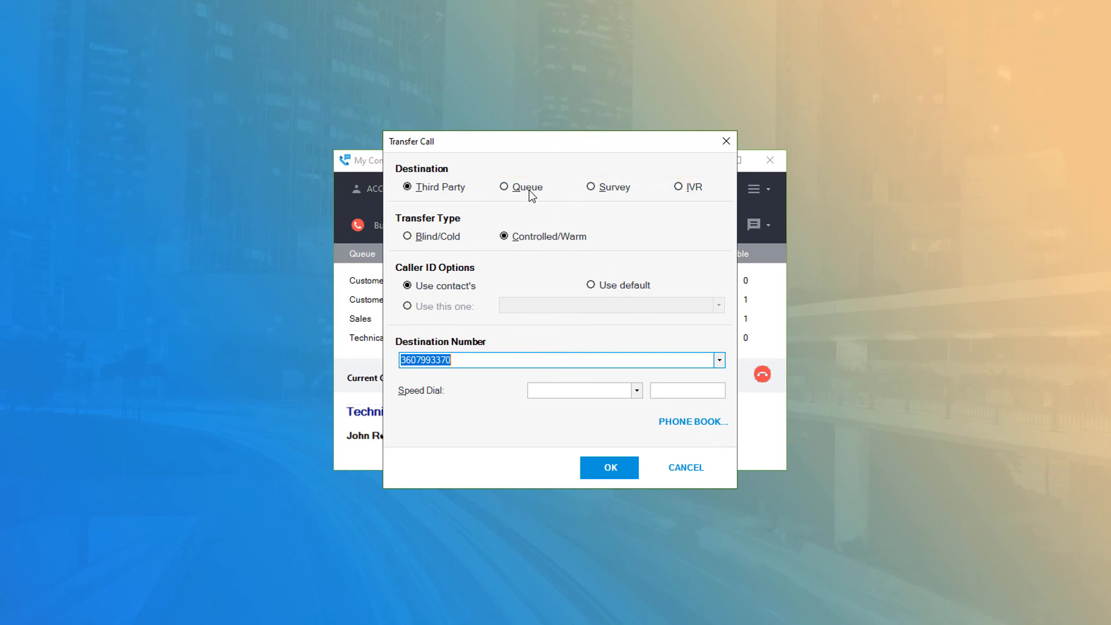
Step: Check the Queue and Survey destinations, then set the destination to IVR (T&D Partner IVR)
left_click(504, 186)
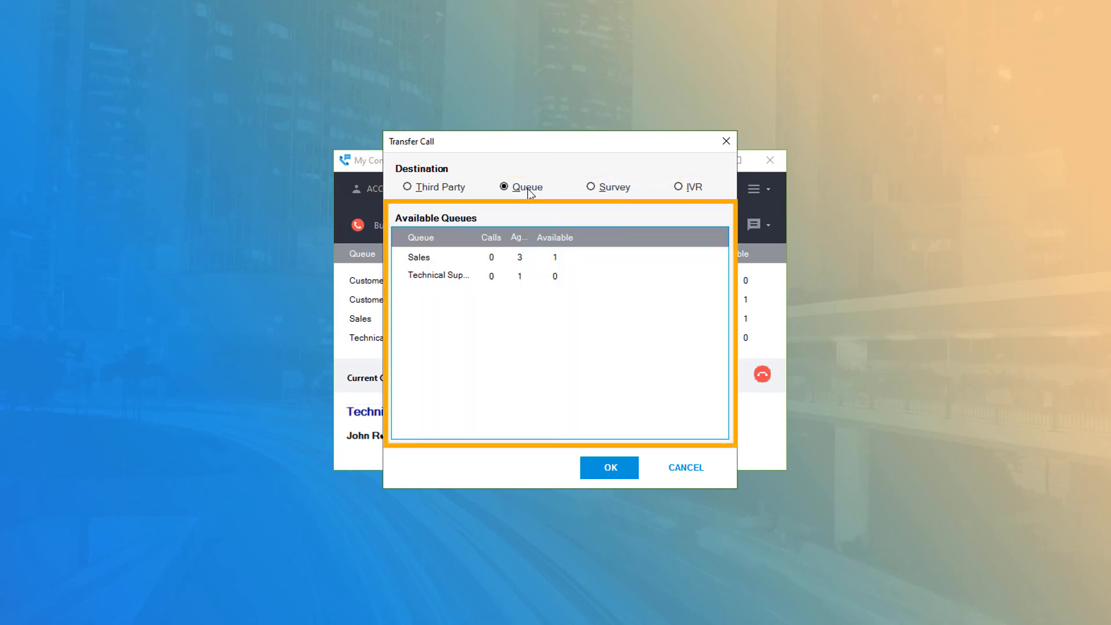
left_click(590, 186)
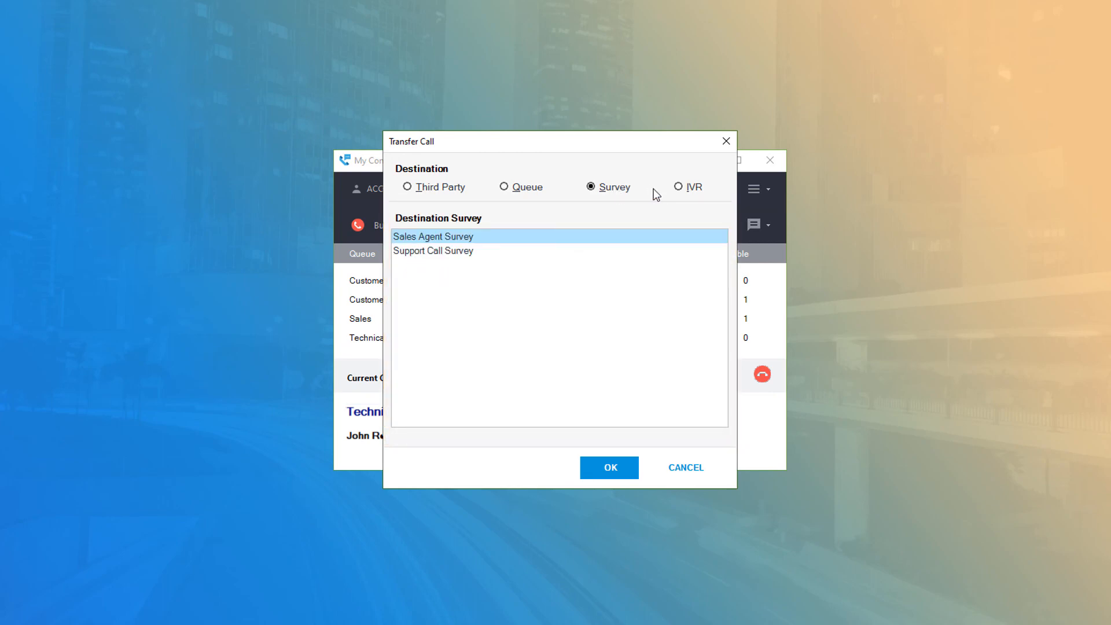
left_click(680, 186)
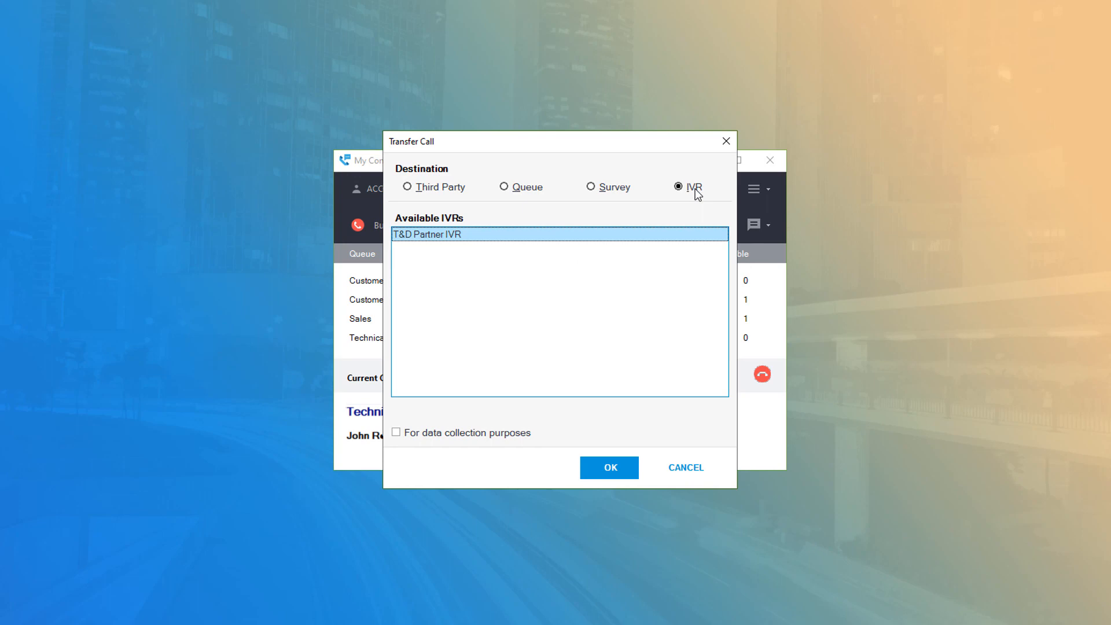
mouse_move(519, 431)
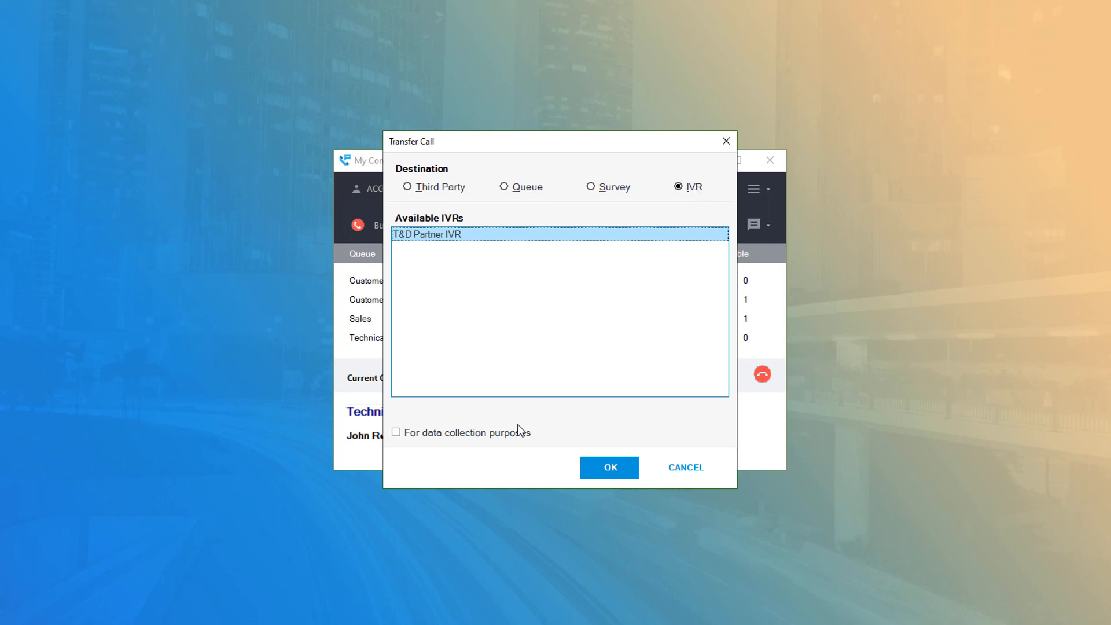
Step: Transfer the call to T&D Partner IVR with 'For data collection purposes' enabled
left_click(395, 432)
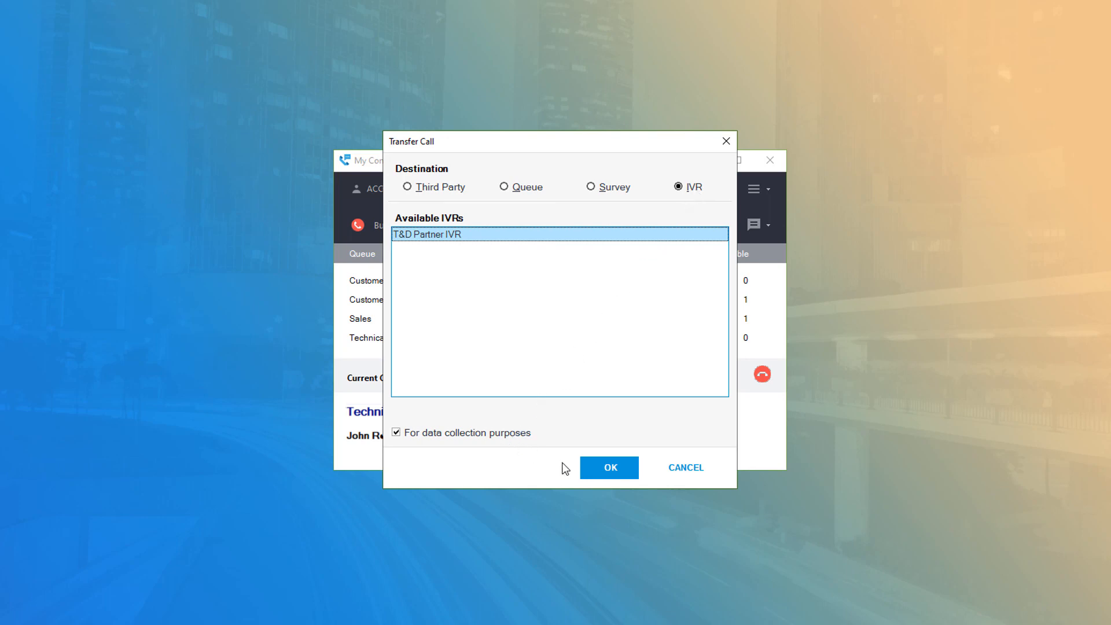
left_click(608, 467)
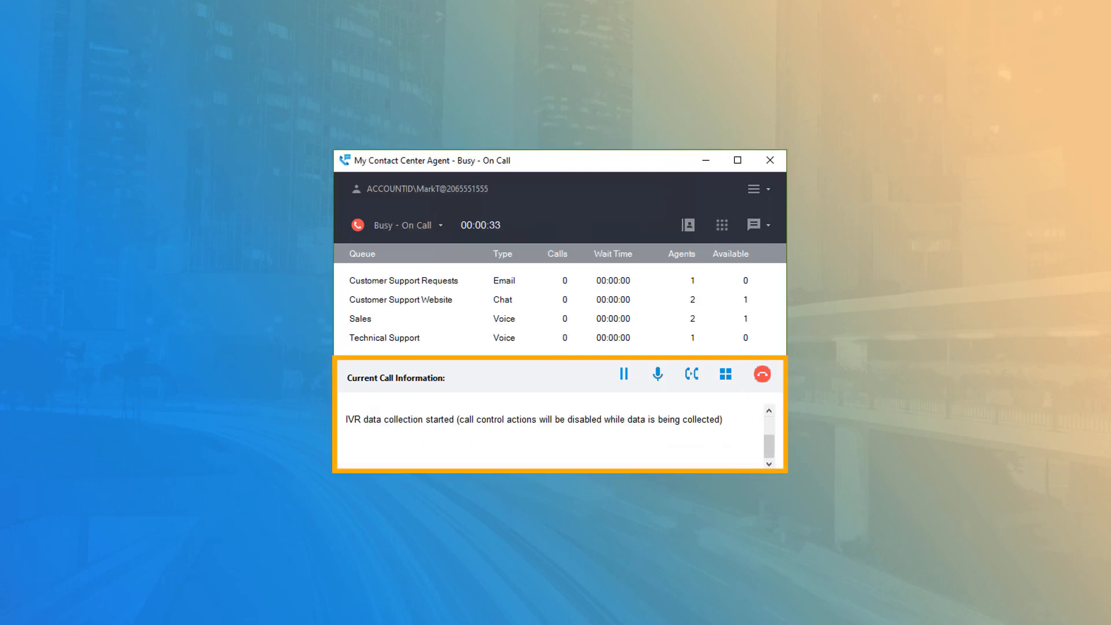